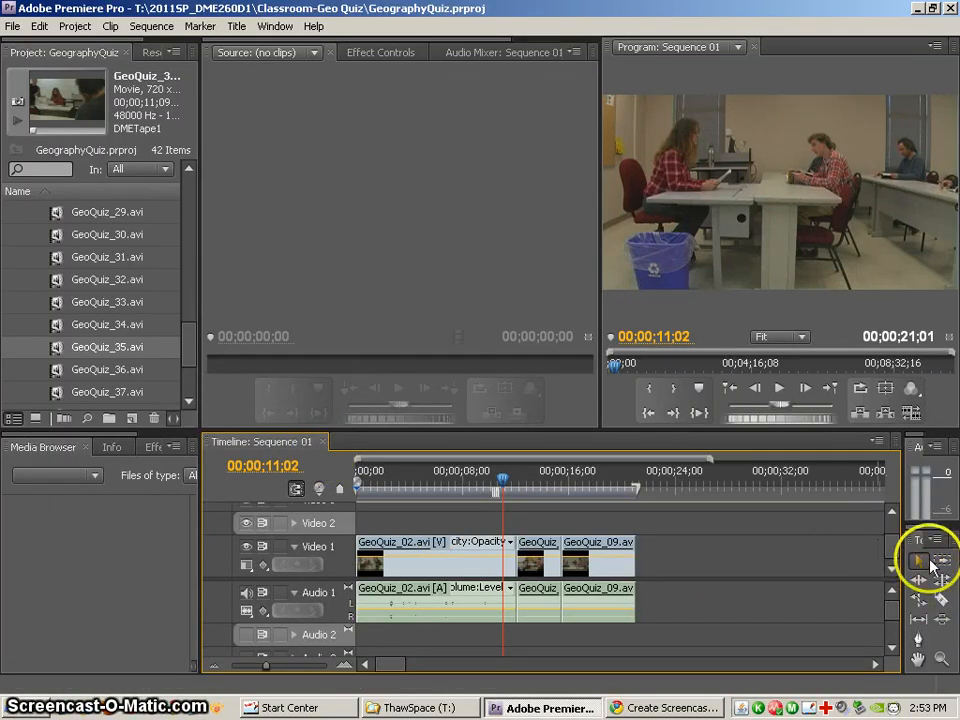
pyautogui.moveTo(918, 561)
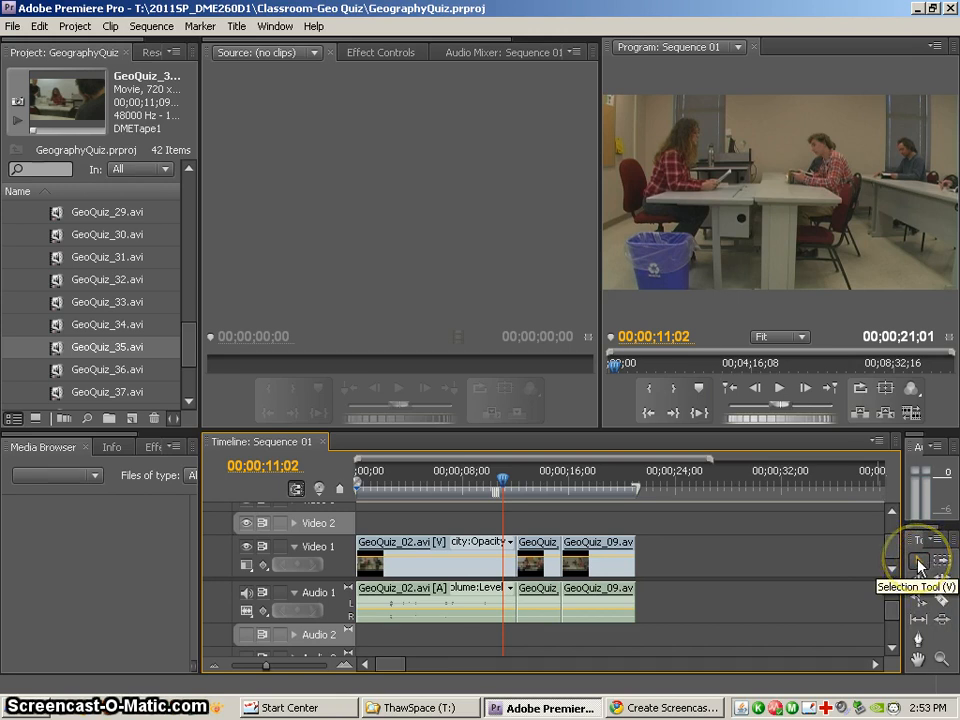
pyautogui.moveTo(470, 578)
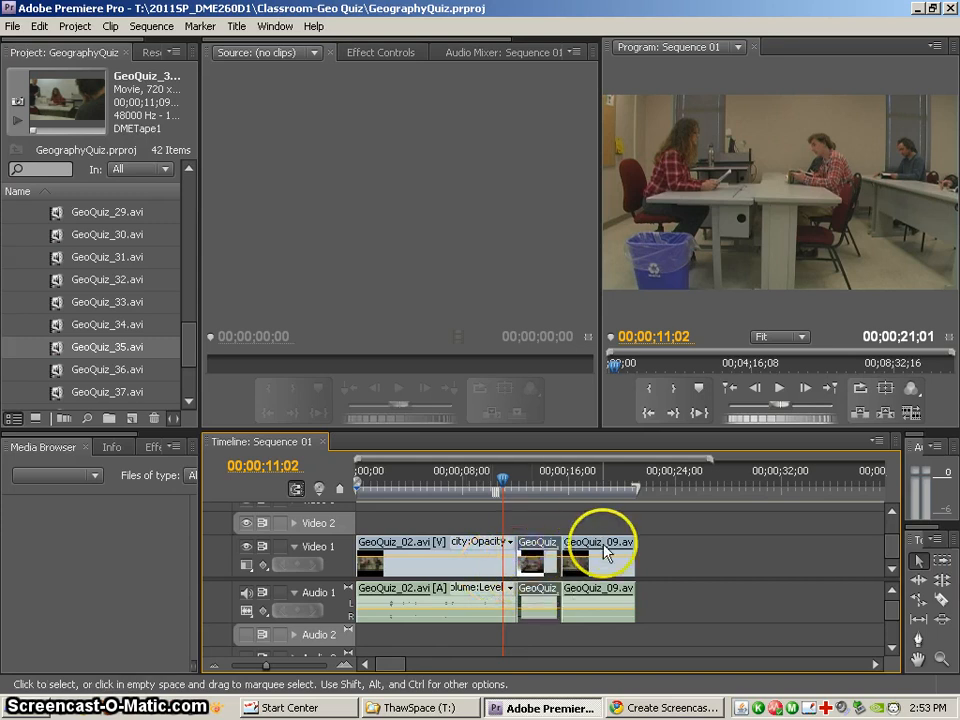
# - Move GeoQuiz_09 later on Video 1 so an empty gap opens before it
pyautogui.moveTo(600, 545); pyautogui.dragTo(685, 555)
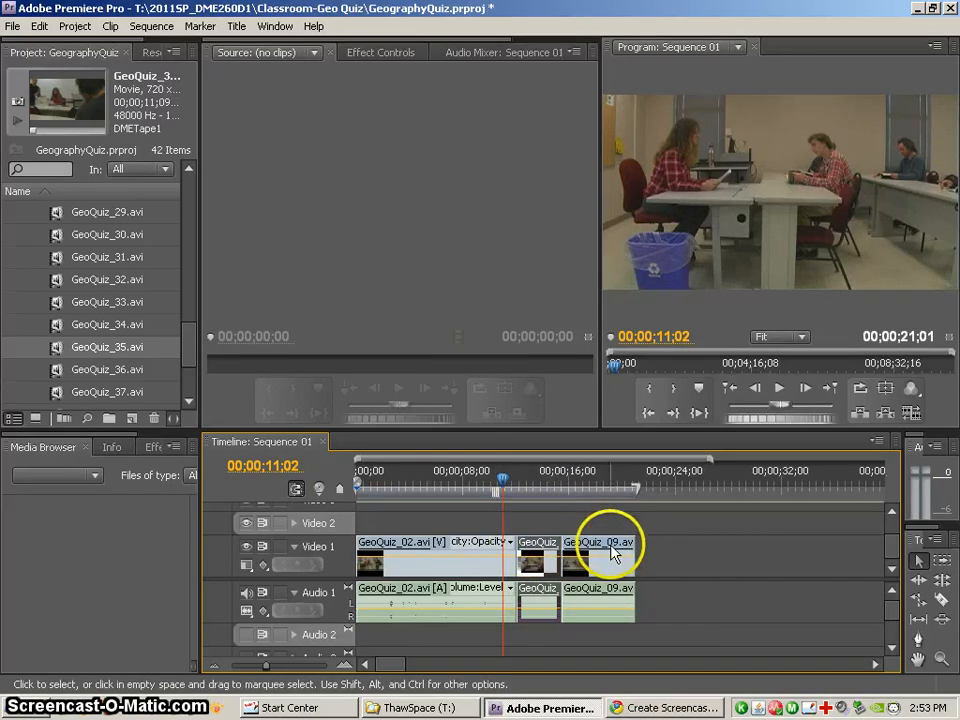
pyautogui.moveTo(635, 555); pyautogui.dragTo(705, 555)
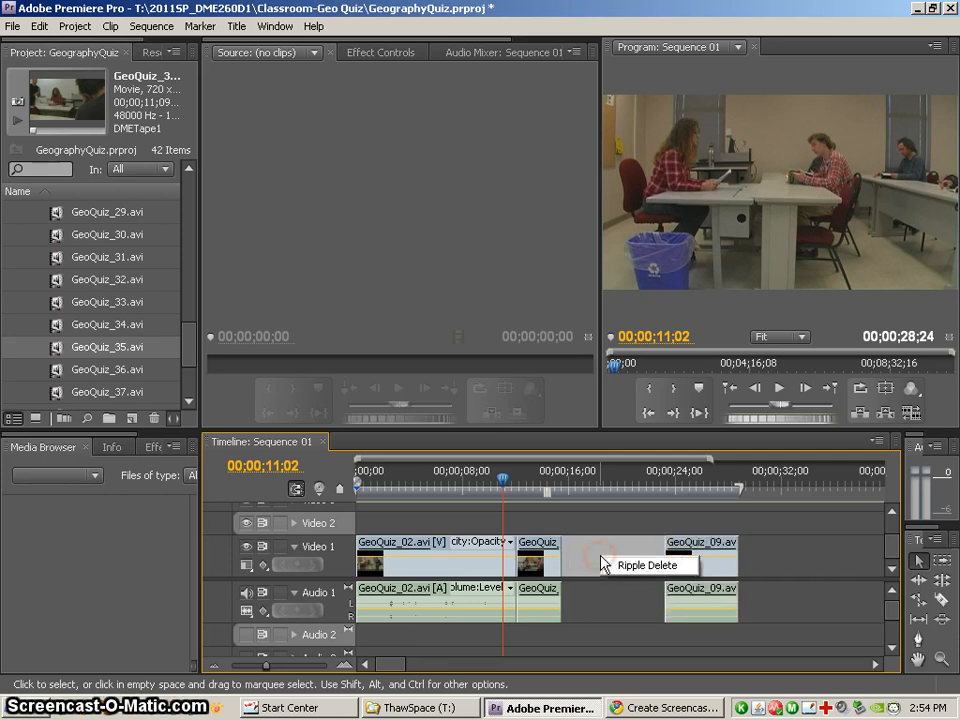
# - Ripple Delete the gap so GeoQuiz_09 snaps back after the previous clip
pyautogui.click(648, 565)
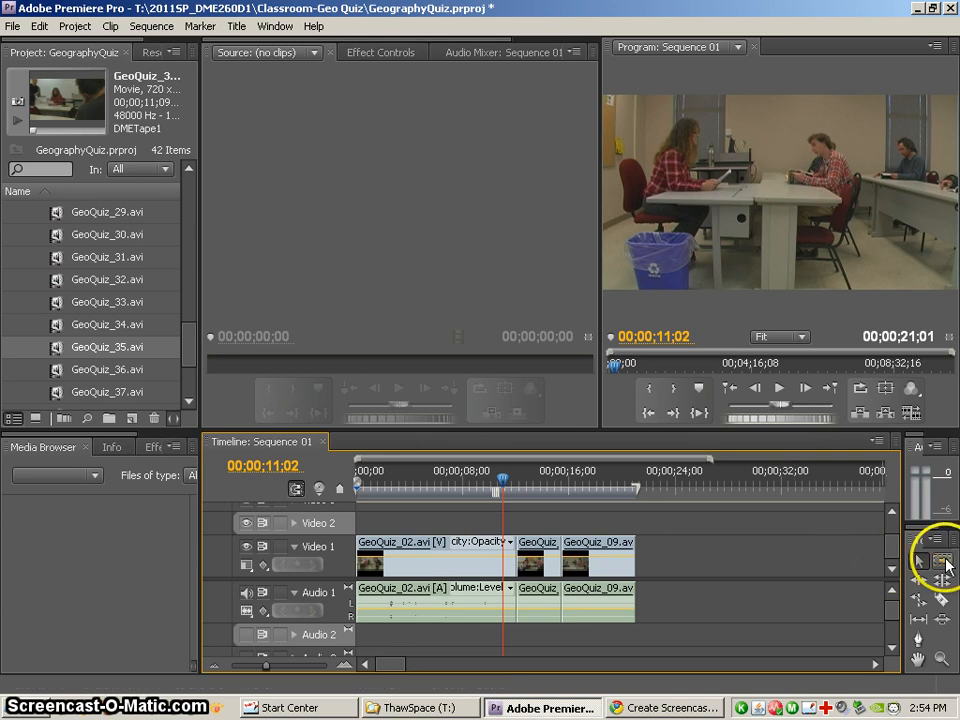
pyautogui.moveTo(943, 561)
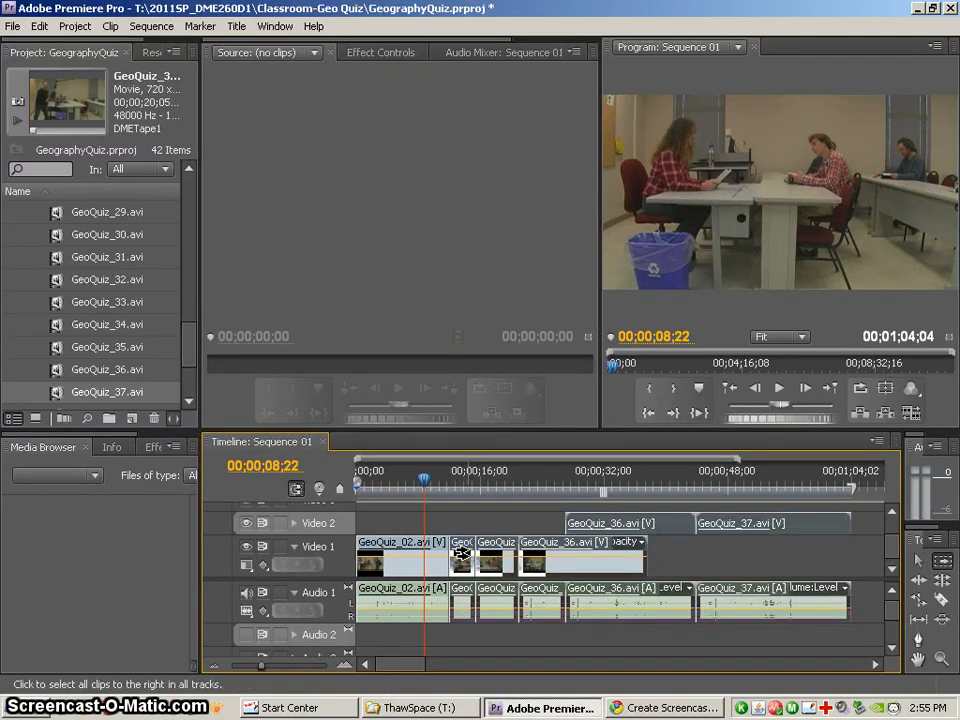
pyautogui.moveTo(460, 553)
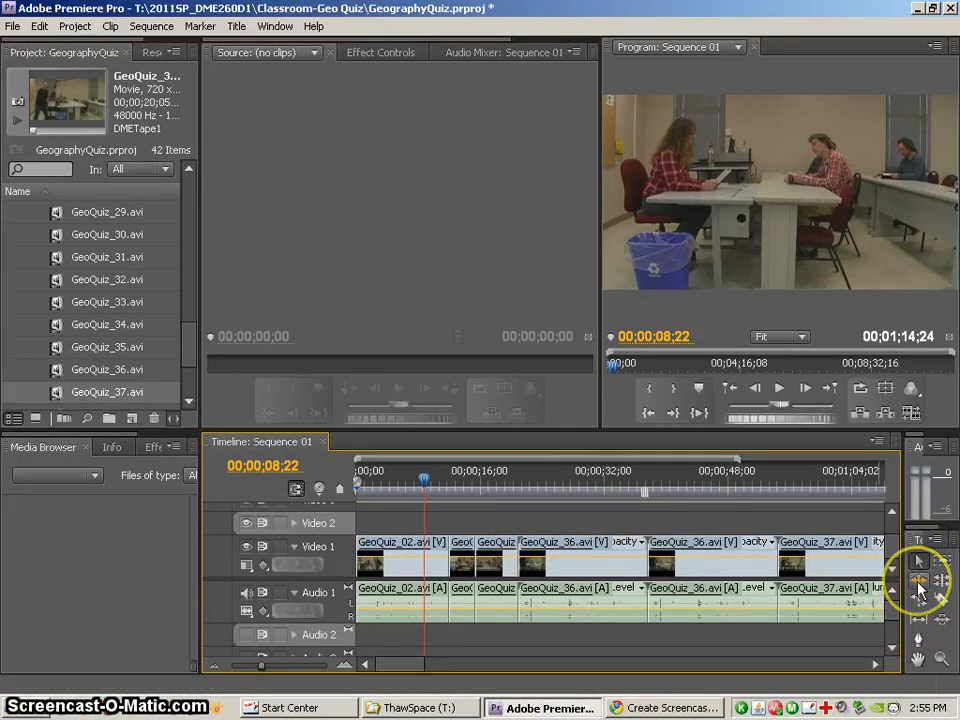
pyautogui.moveTo(940, 582)
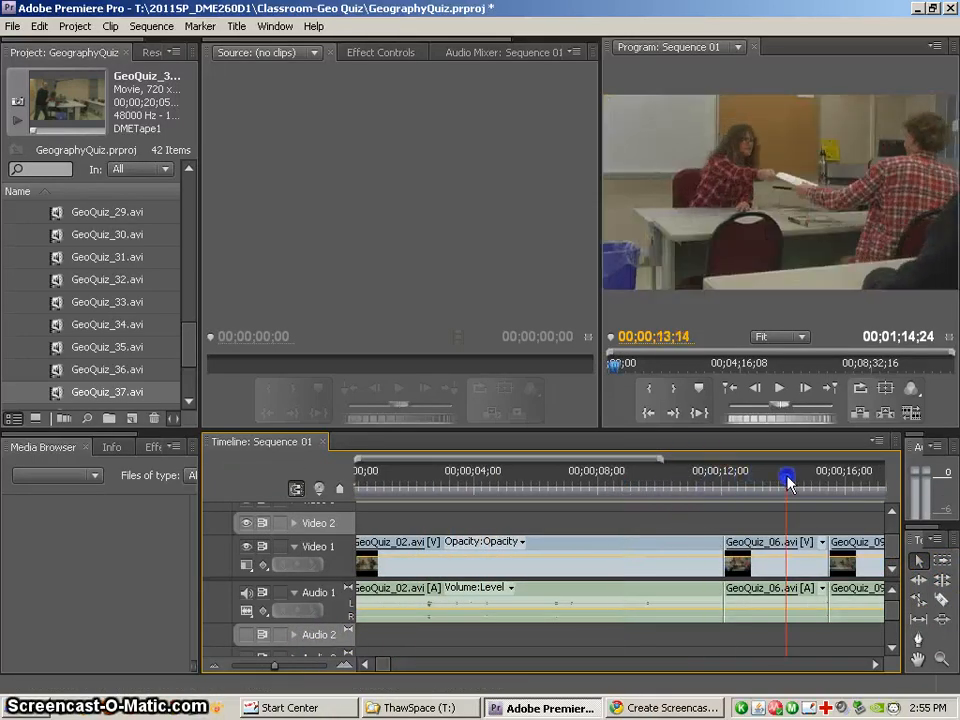
pyautogui.moveTo(787, 478); pyautogui.dragTo(612, 478)
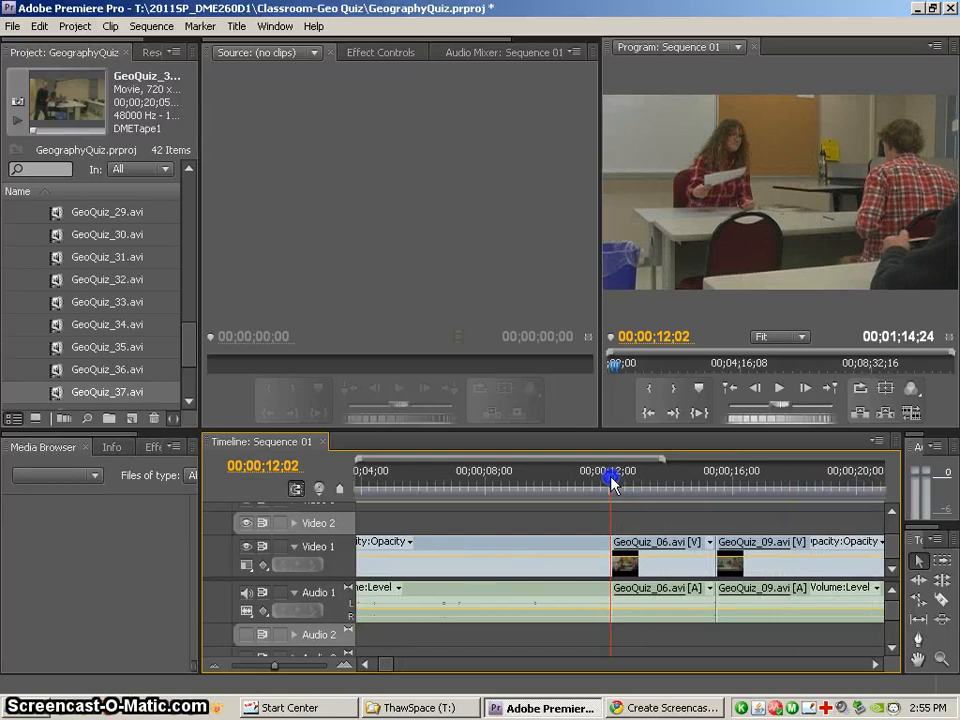
pyautogui.moveTo(918, 581)
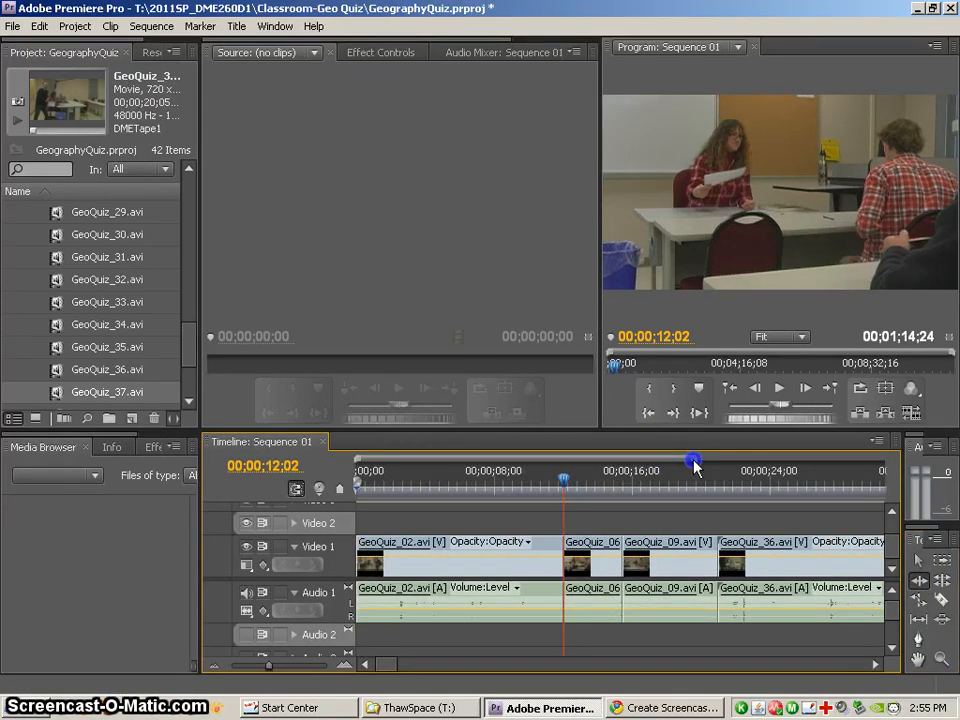
pyautogui.moveTo(695, 463); pyautogui.dragTo(732, 463)
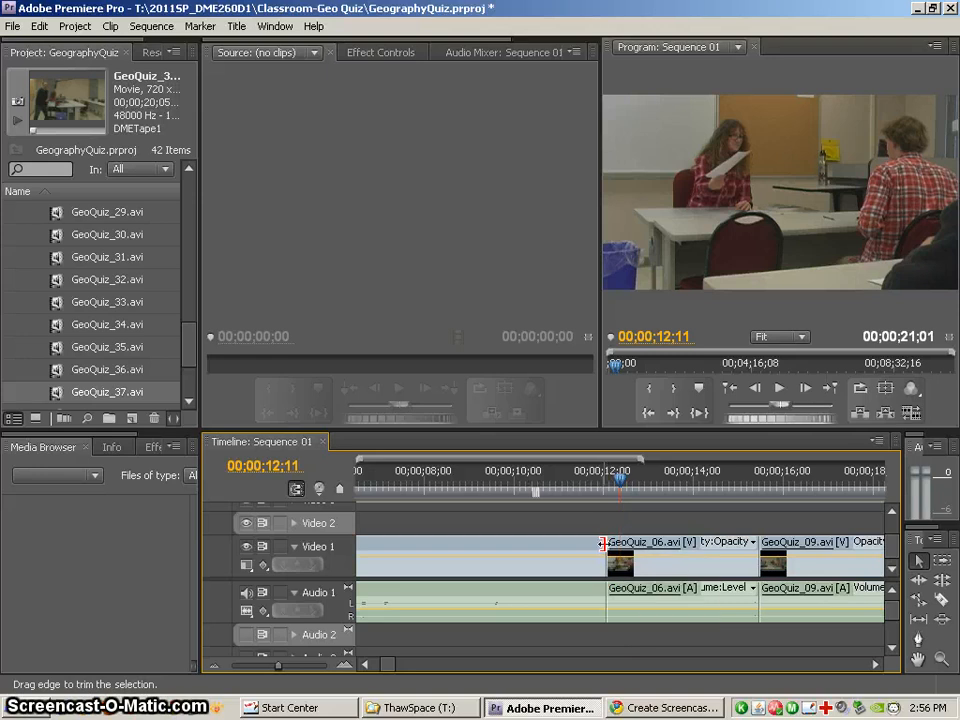
pyautogui.moveTo(607, 545)
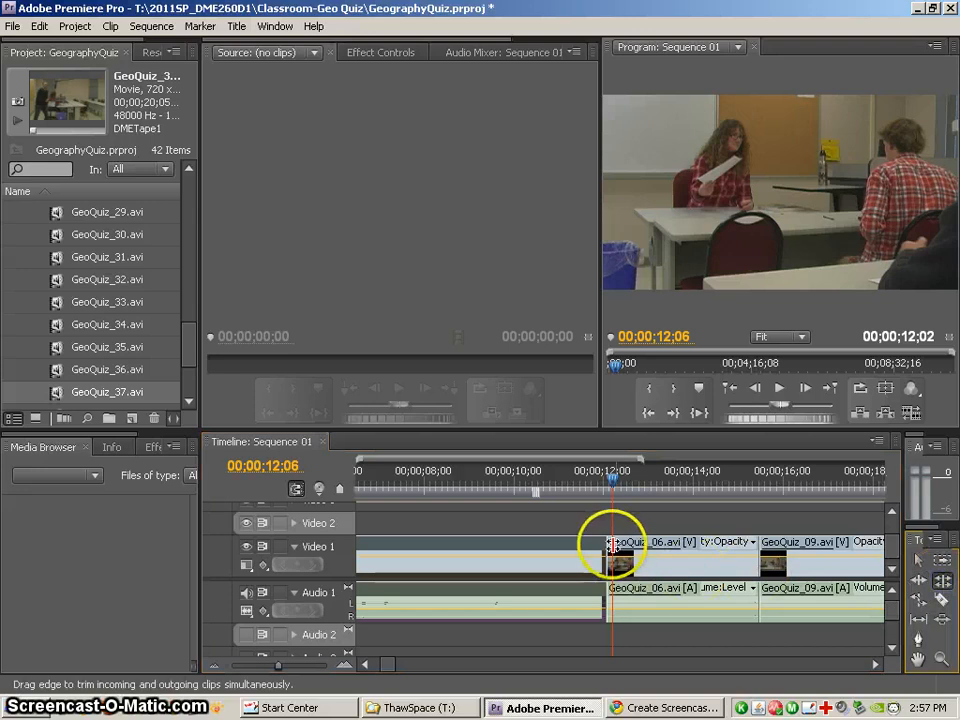
pyautogui.moveTo(615, 545)
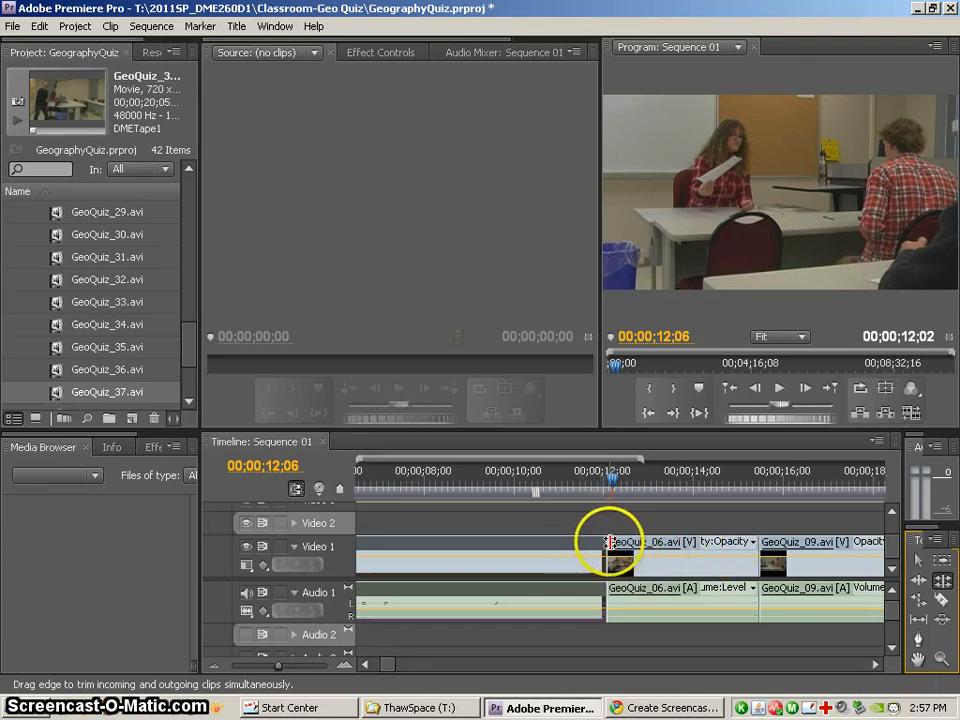
# - Roll the GeoQuiz_02/GeoQuiz_06 cut a few frames earlier and scrub around it to review
pyautogui.moveTo(610, 546); pyautogui.dragTo(580, 546)
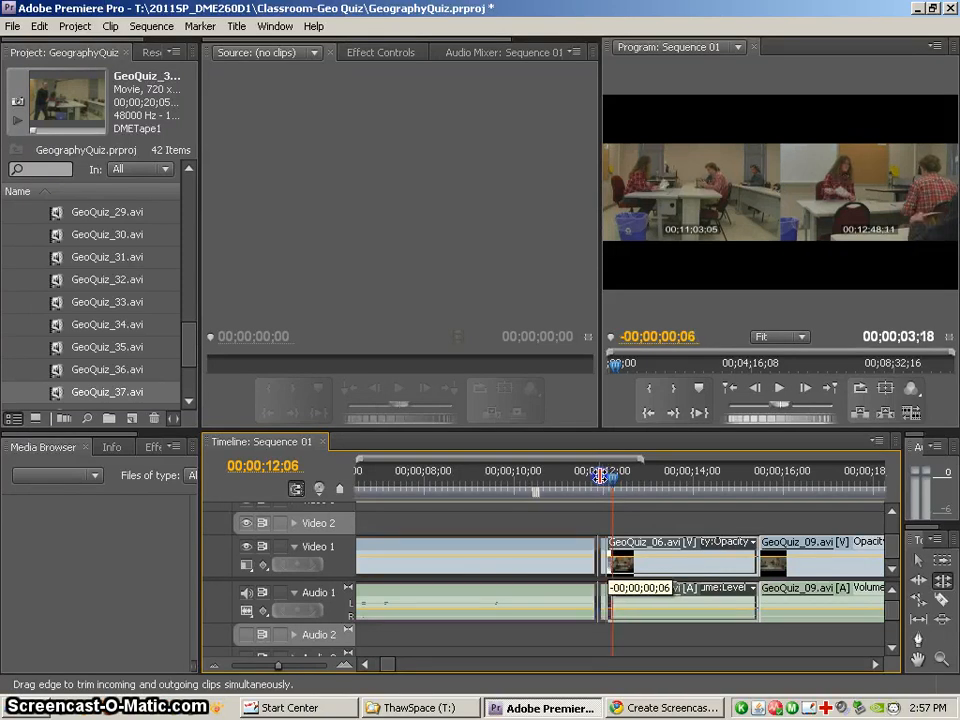
pyautogui.moveTo(600, 476); pyautogui.dragTo(578, 476)
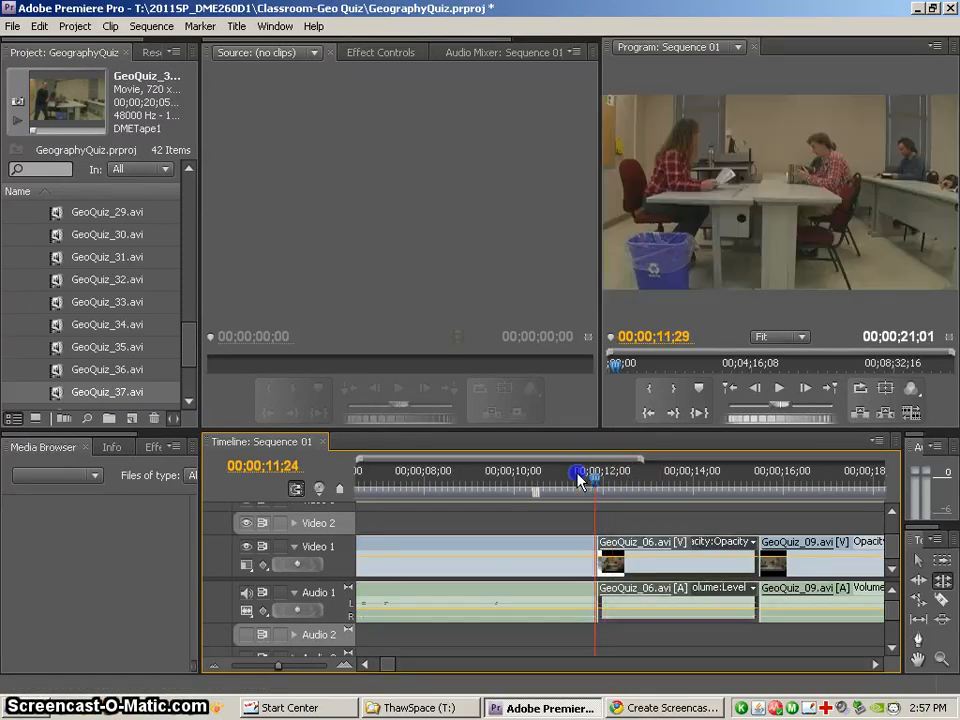
pyautogui.moveTo(578, 473); pyautogui.dragTo(595, 473)
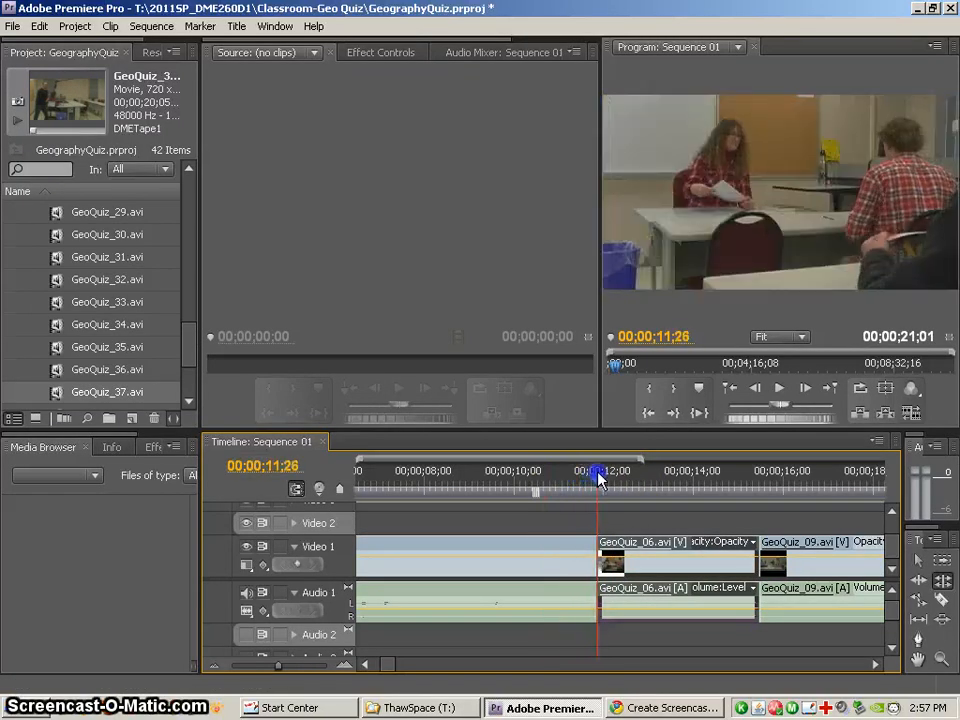
pyautogui.moveTo(598, 477); pyautogui.dragTo(630, 477)
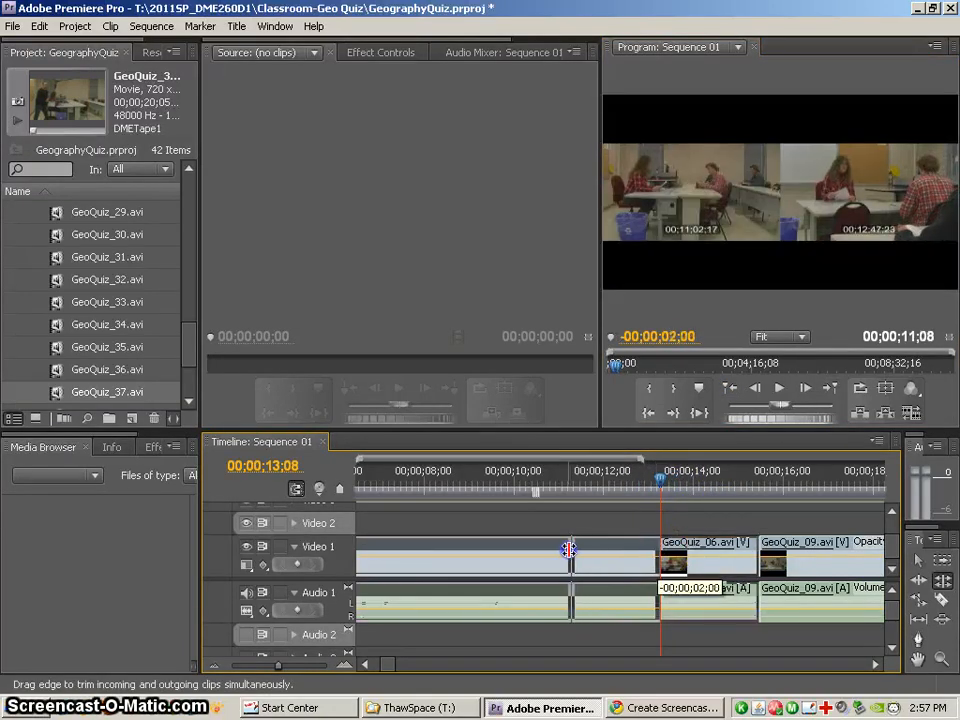
# - Roll the cut earlier again to just before 12 seconds and jump back to review it
pyautogui.moveTo(570, 550); pyautogui.dragTo(595, 550)
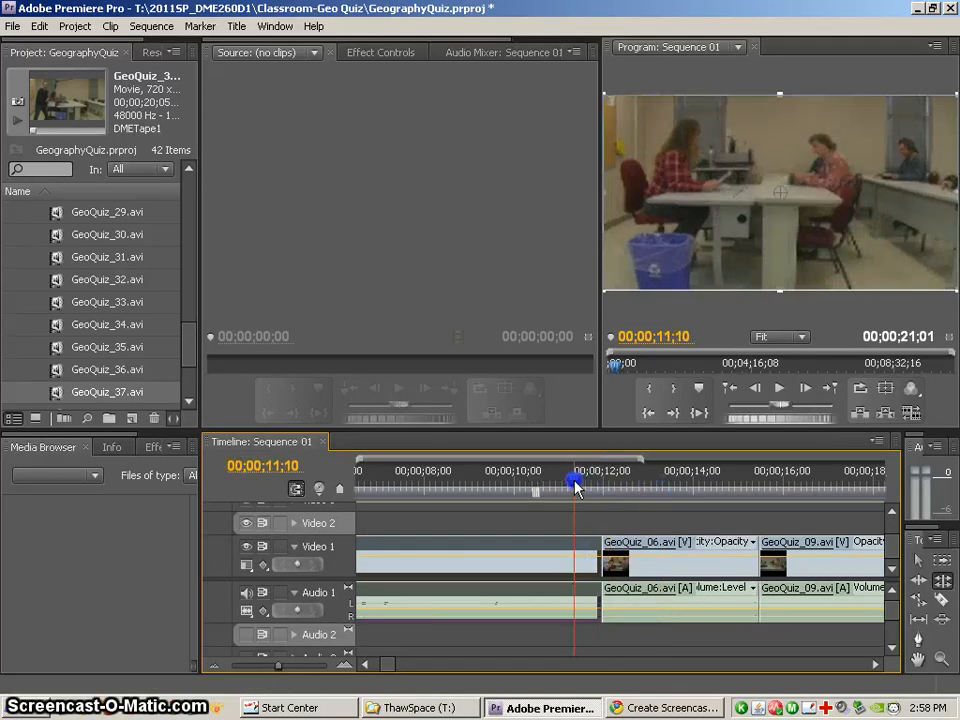
pyautogui.click(779, 388)
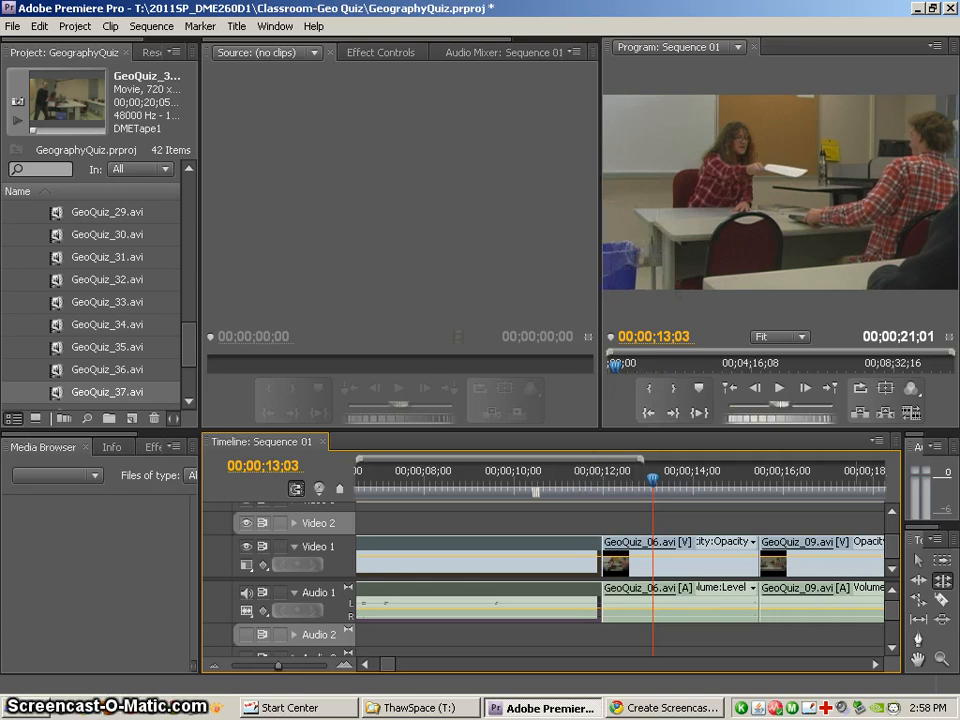
pyautogui.moveTo(918, 600)
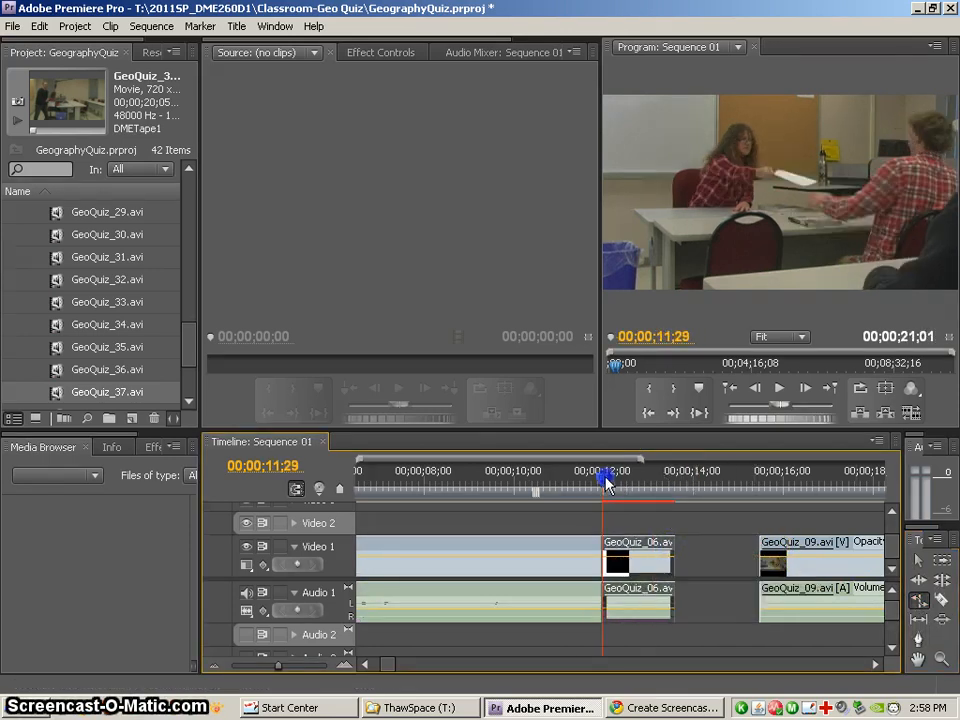
# - Rate-stretch GeoQuiz_06 so its end meets the start of GeoQuiz_09
pyautogui.moveTo(604, 481); pyautogui.dragTo(585, 481)
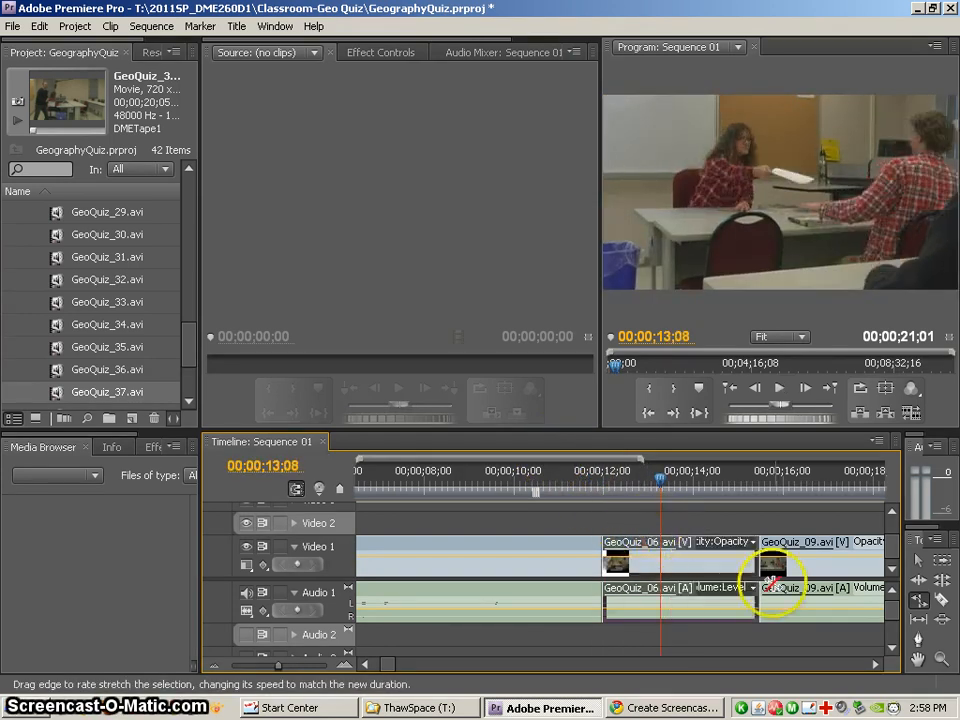
pyautogui.moveTo(940, 603)
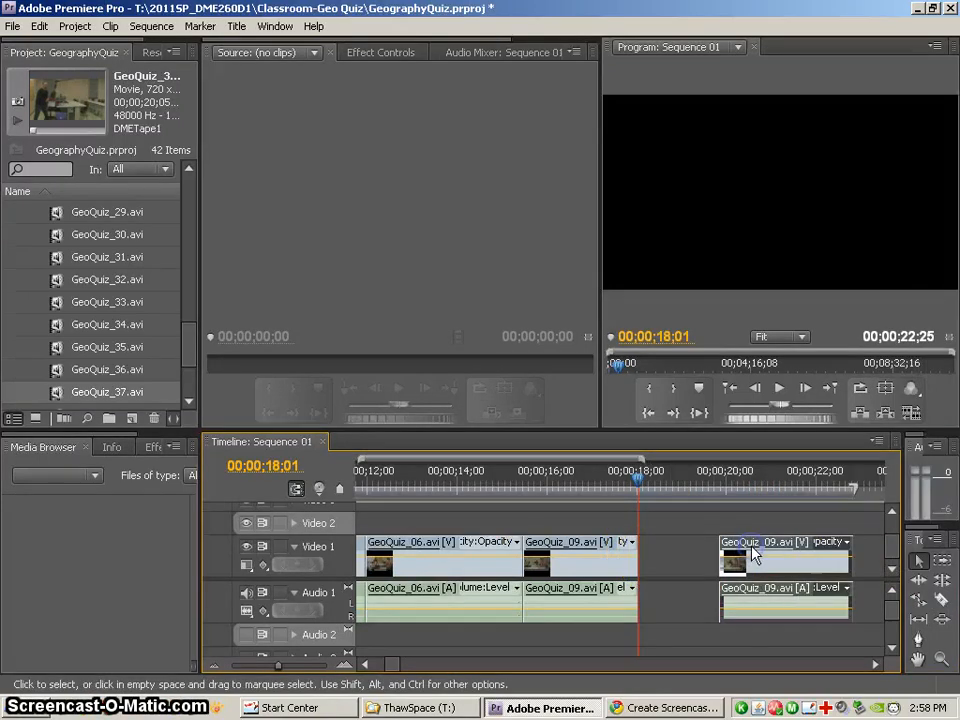
# - Slide GeoQuiz_09 against GeoQuiz_06 to close the gap and park the playhead near 14 seconds
pyautogui.moveTo(637, 503); pyautogui.dragTo(677, 503)
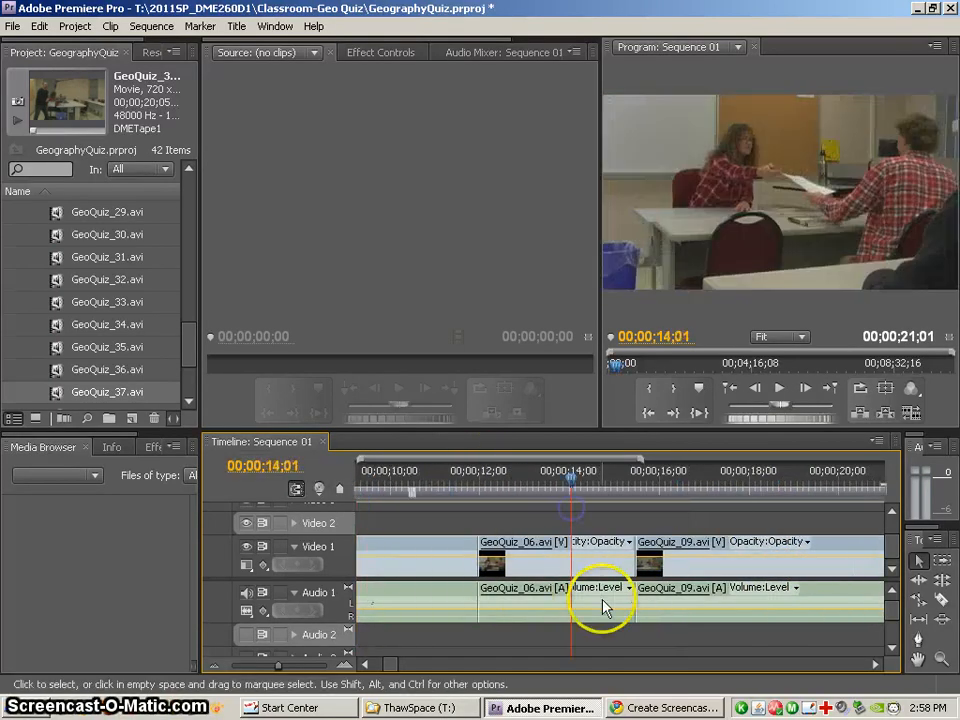
pyautogui.moveTo(568, 605)
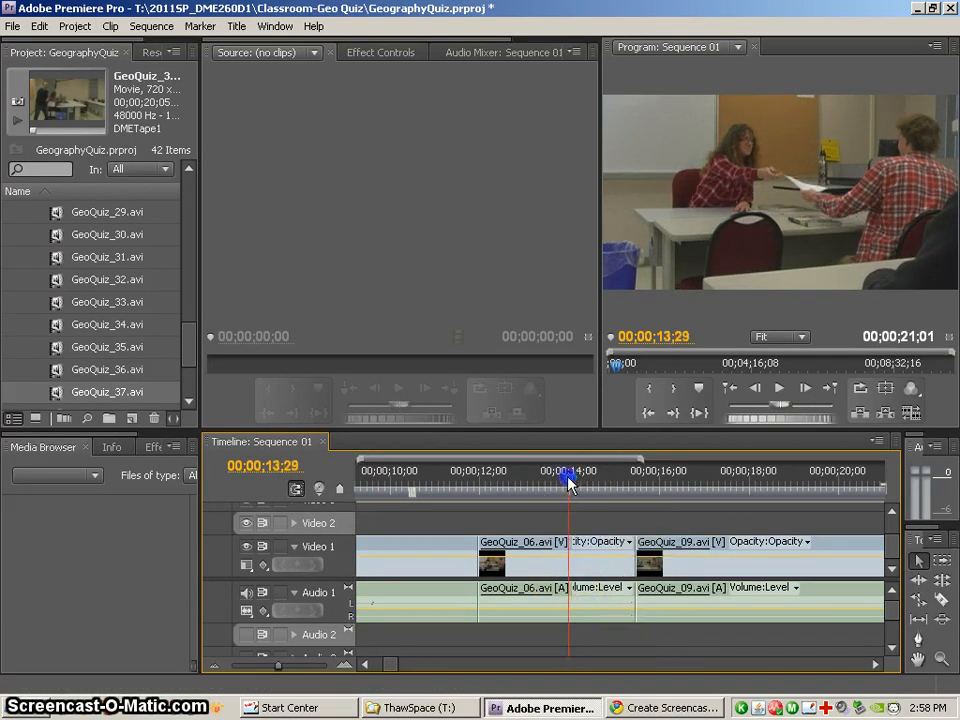
pyautogui.click(568, 478)
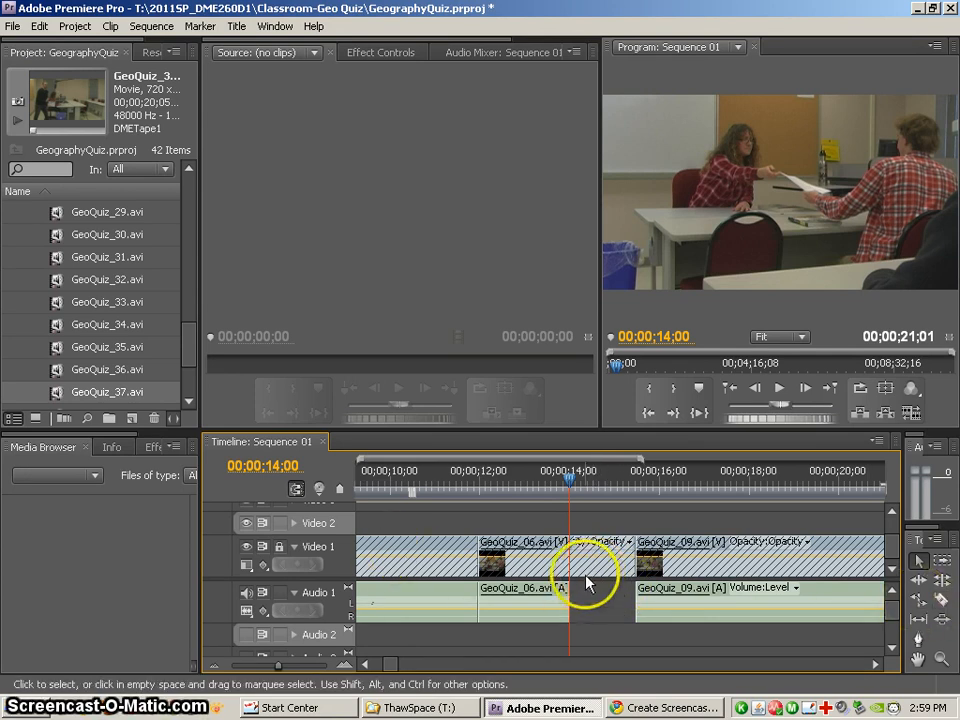
pyautogui.moveTo(565, 568)
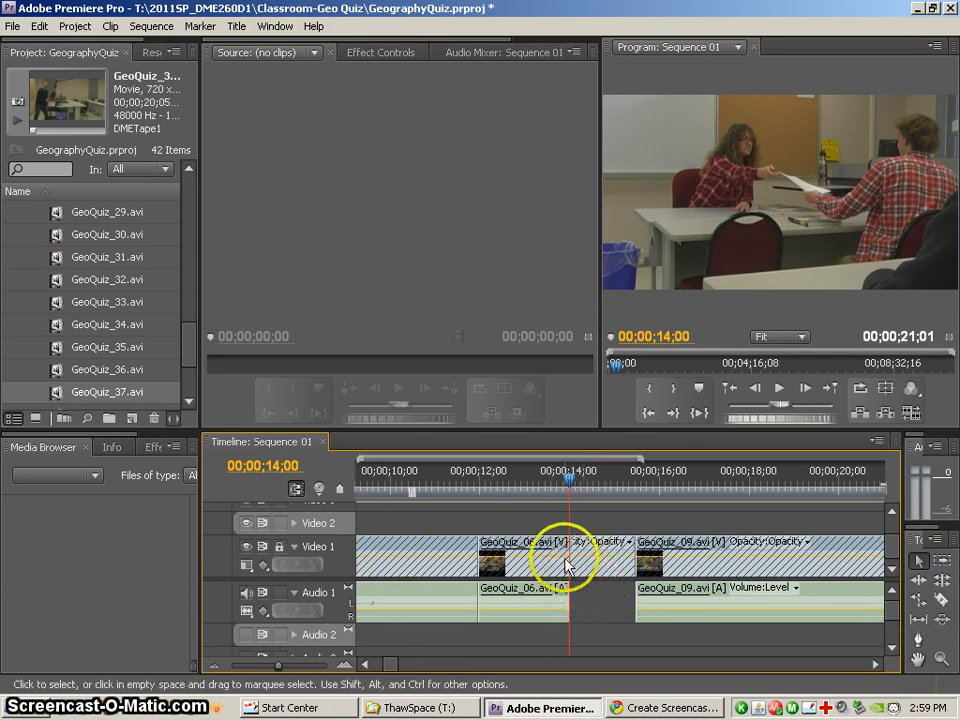
pyautogui.moveTo(555, 560)
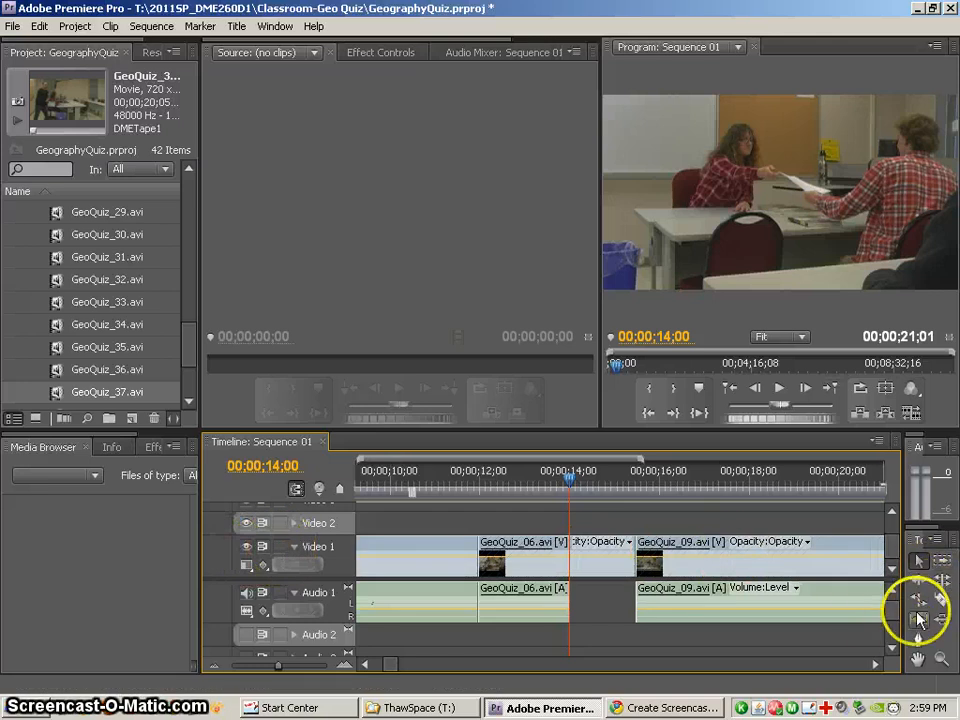
pyautogui.moveTo(918, 625)
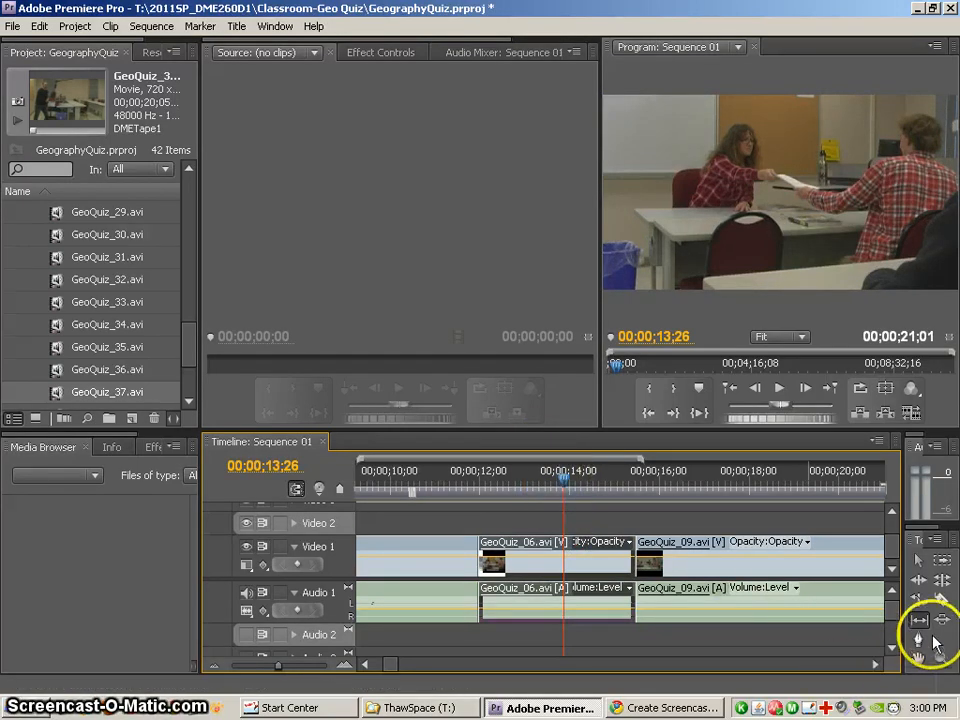
pyautogui.moveTo(685, 518)
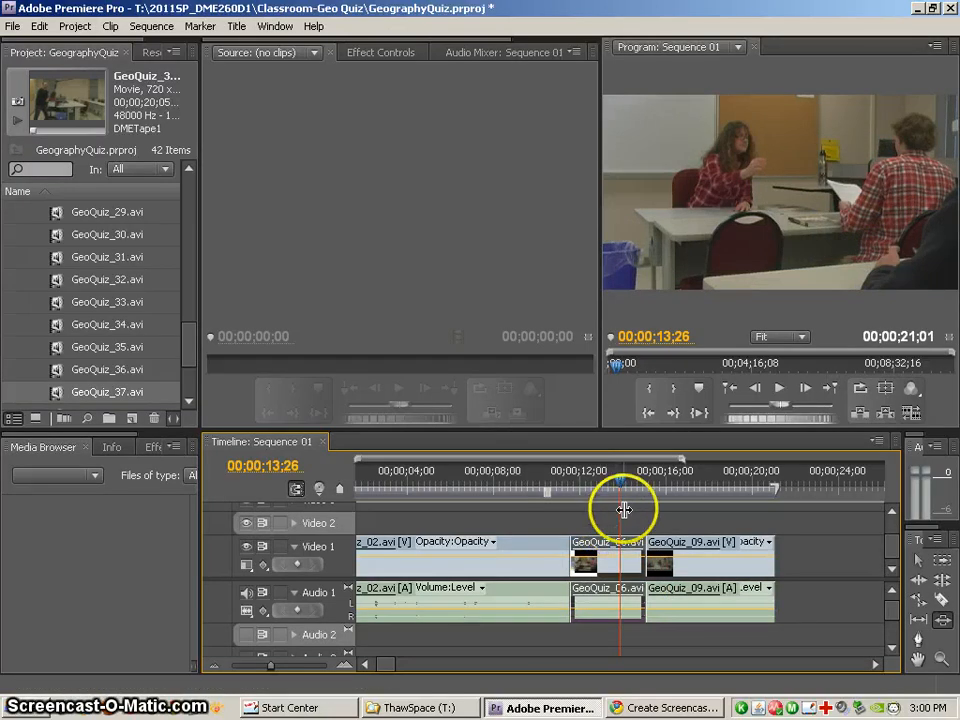
pyautogui.moveTo(613, 502)
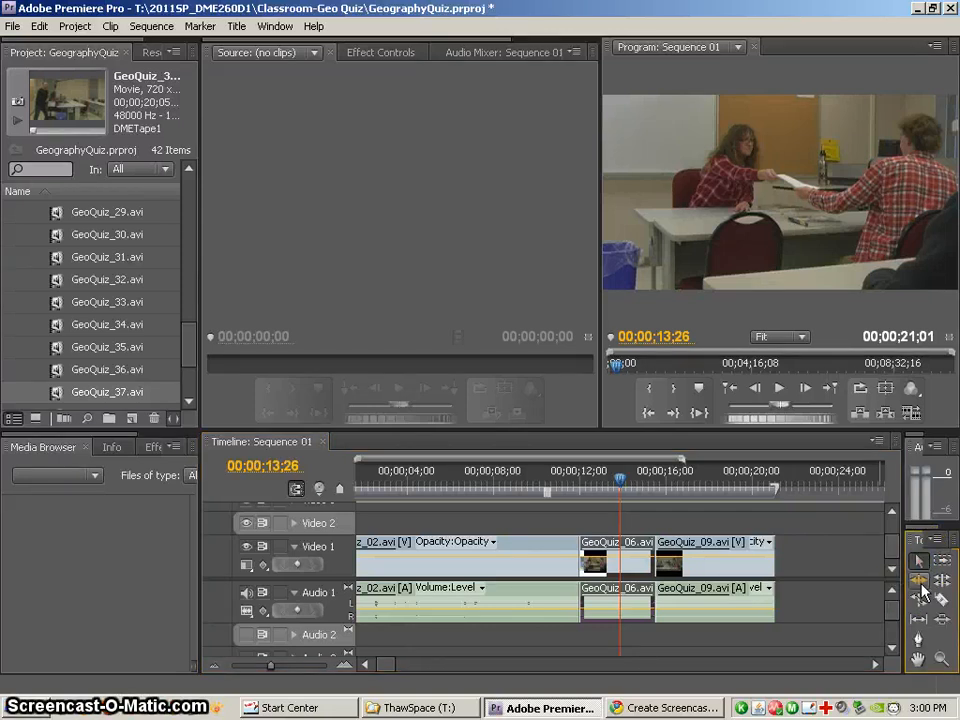
pyautogui.moveTo(944, 583)
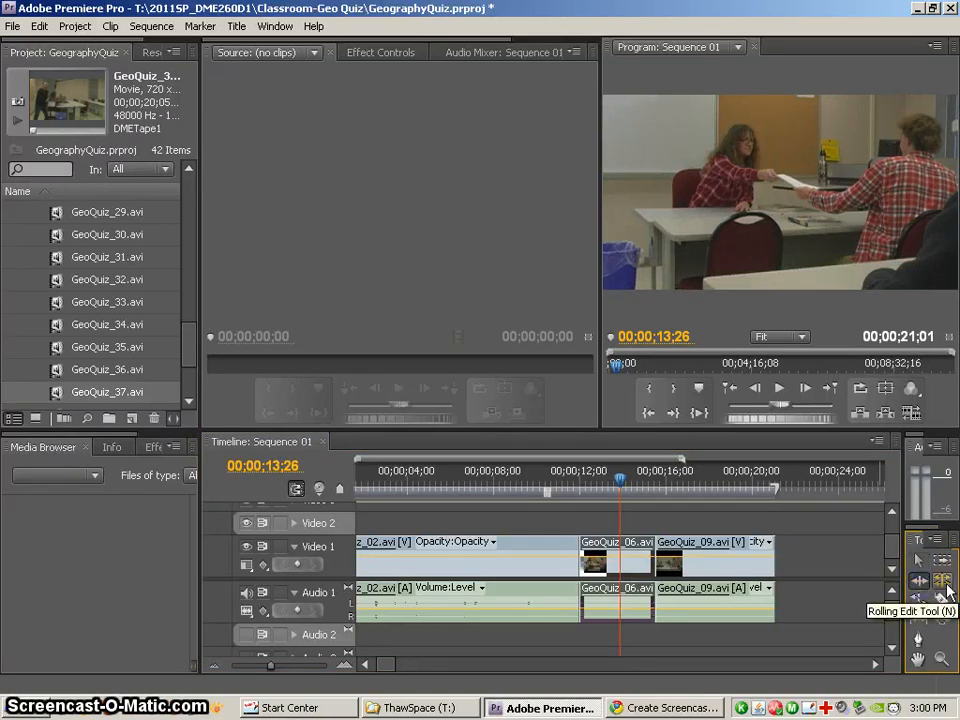
pyautogui.moveTo(940, 600)
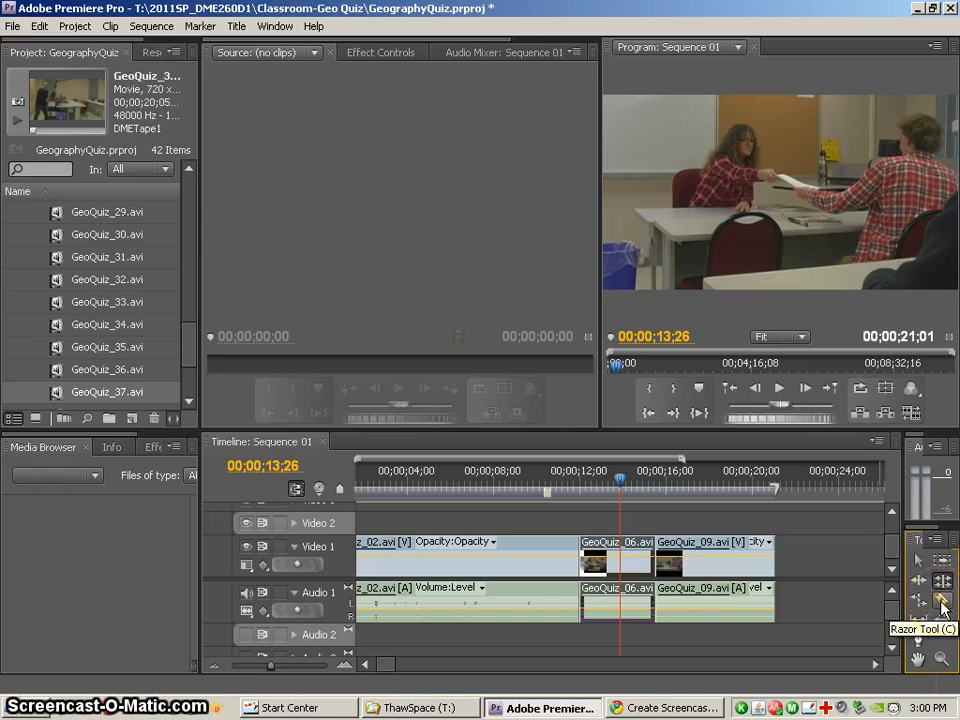
pyautogui.moveTo(865, 673)
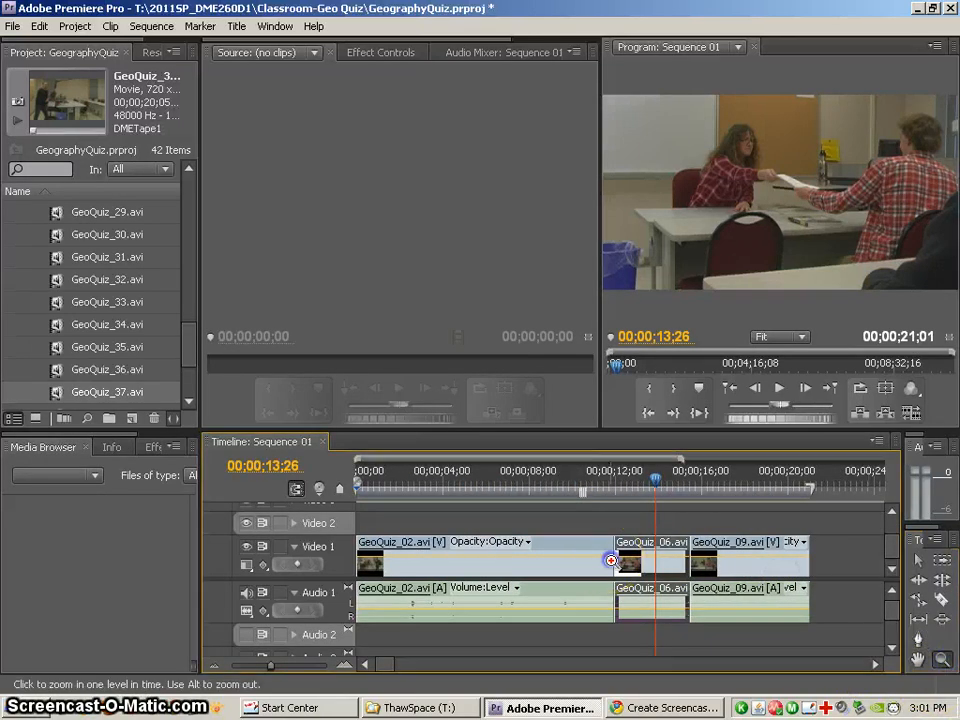
# - Zoom in on the timeline near the GeoQuiz_06/GeoQuiz_09 edit with the Zoom tool
pyautogui.click(671, 562)
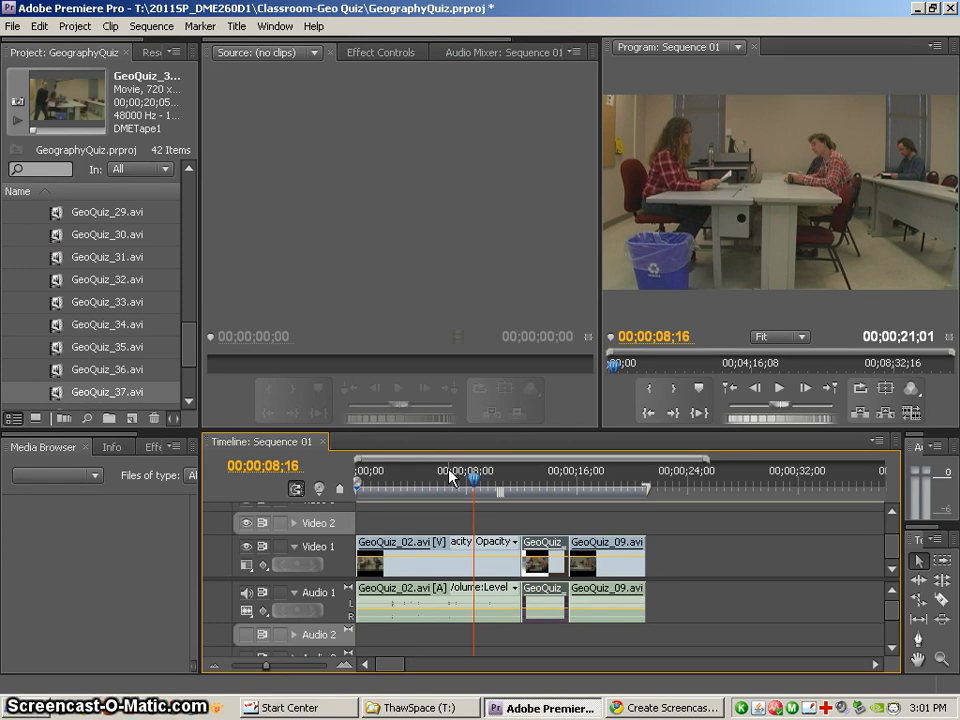
pyautogui.moveTo(941, 582)
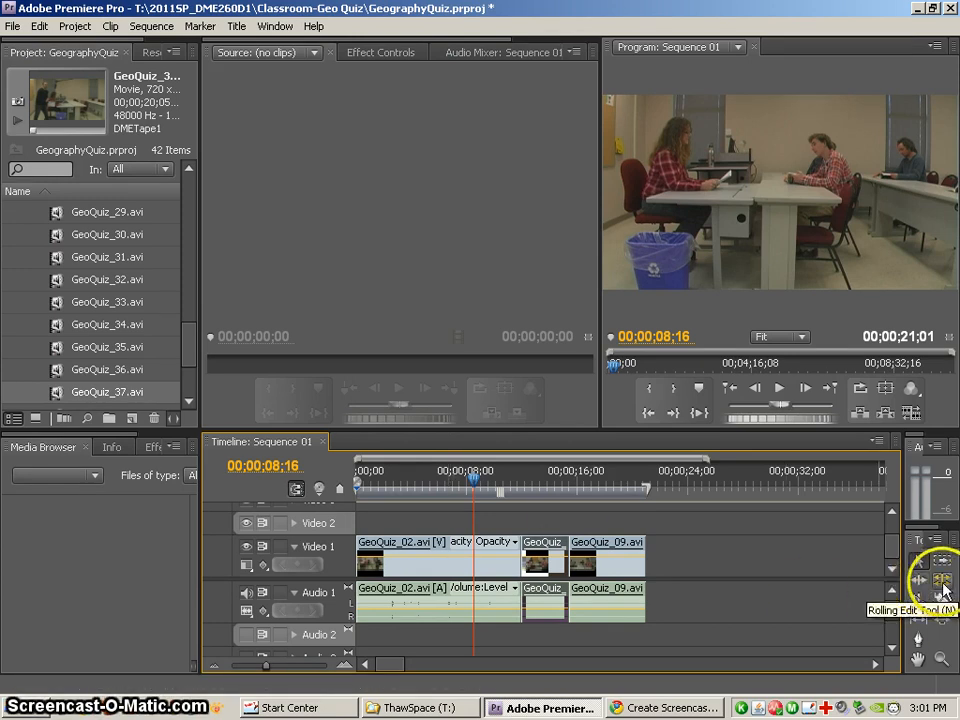
pyautogui.moveTo(918, 581)
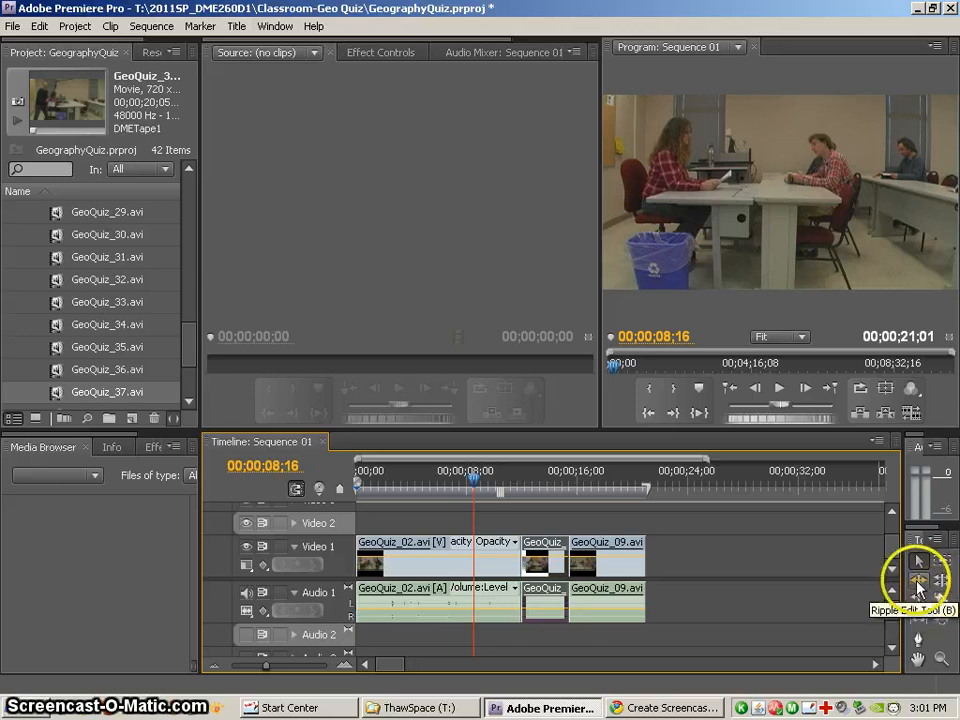
pyautogui.moveTo(548, 487)
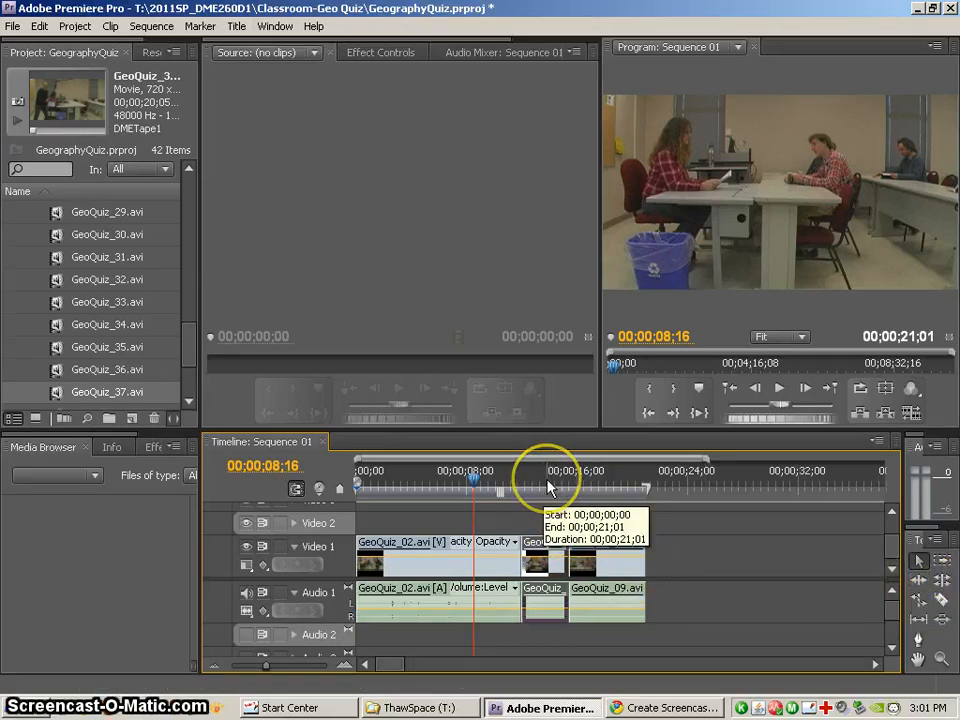
pyautogui.moveTo(548, 488)
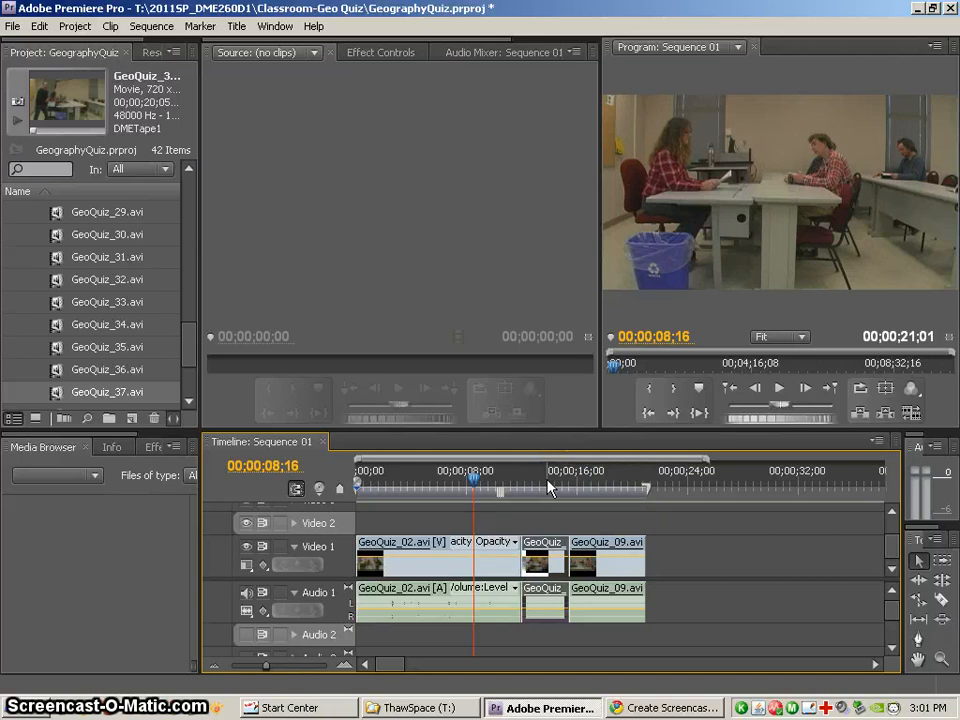